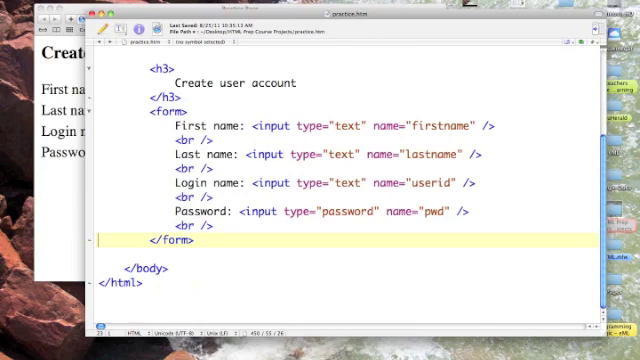
- Insert an 'Account Type:' label and a <br /> line break above </form>
key("Return")
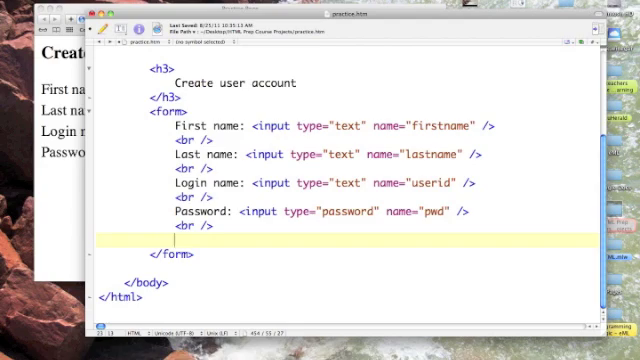
type("Account")
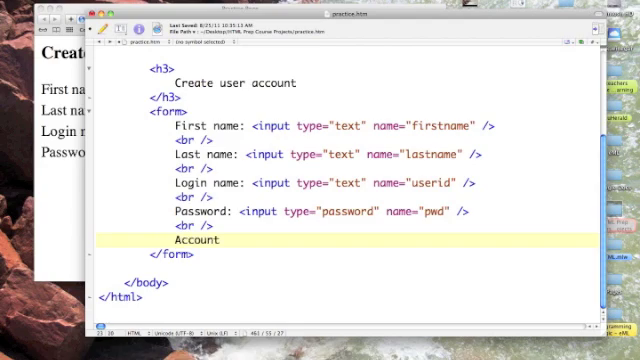
type("Tp")
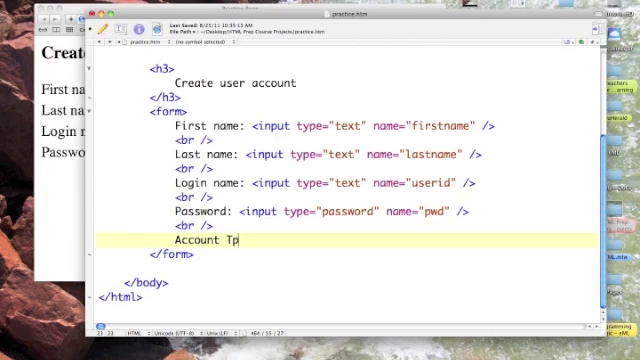
key("Backspace")
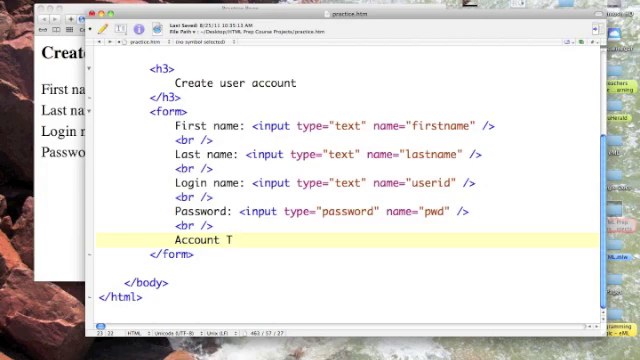
type("ype:")
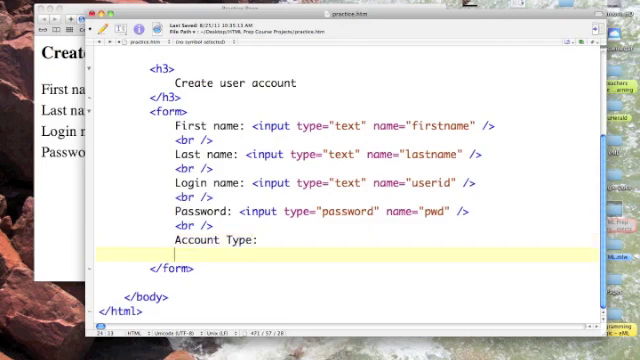
type("<br")
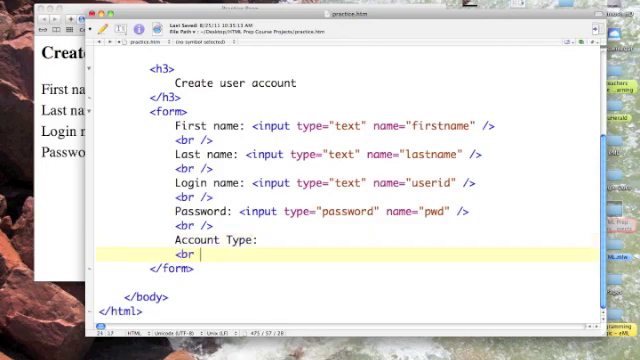
type("/>")
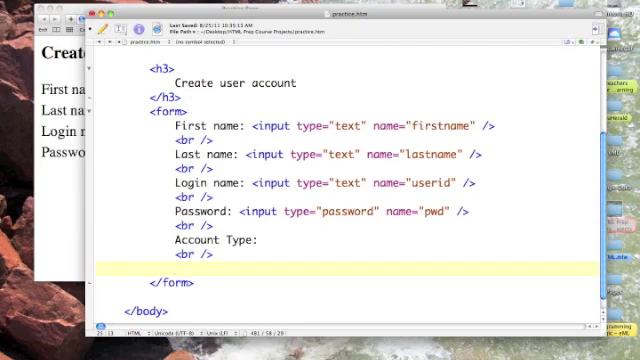
- Type <input type="radio" name="role" value="student" /> under the Account Type label
type("<input")
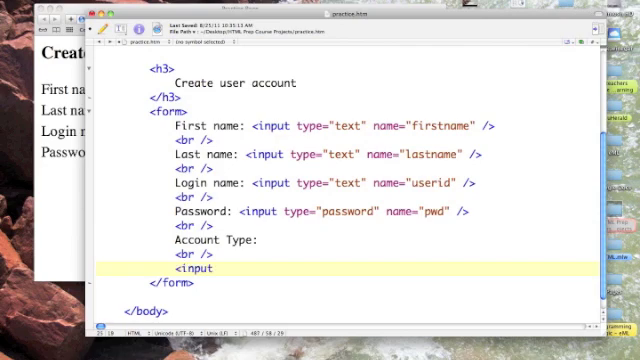
type("t")
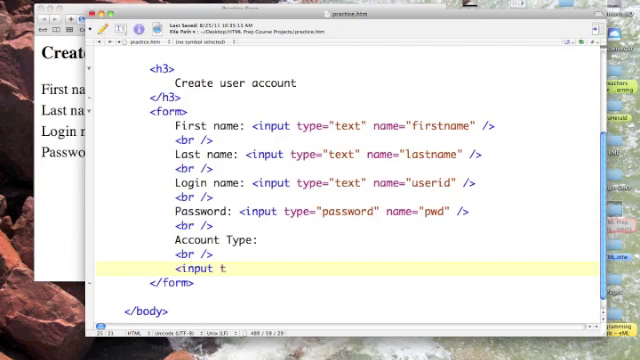
type("ype=")
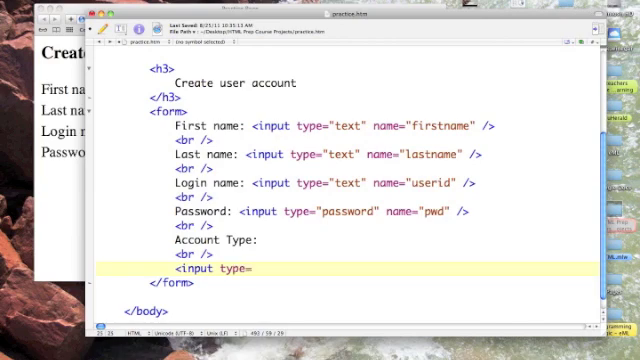
type("\"")
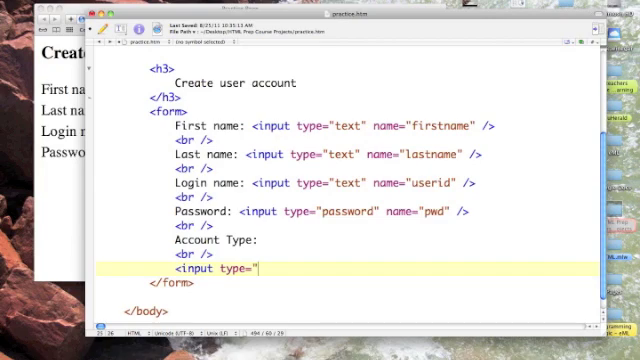
type("adio")
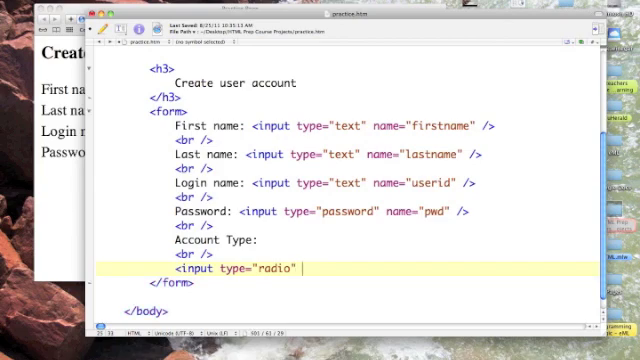
type("name")
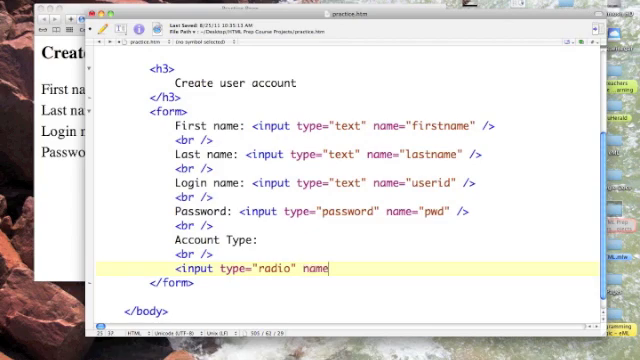
type("\"")
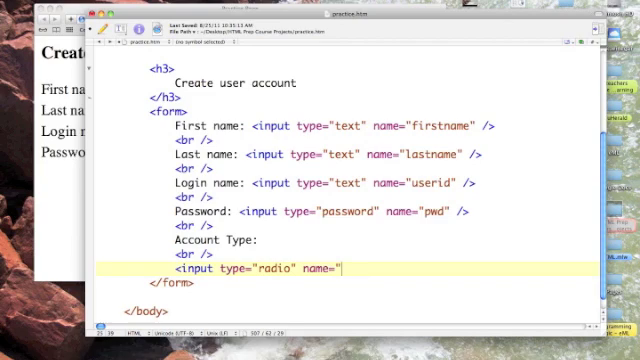
type("role\"")
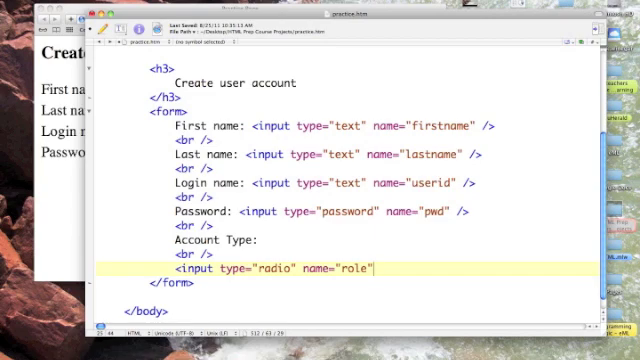
type("value")
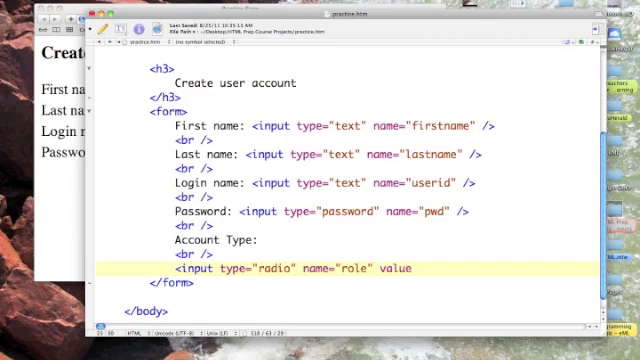
type("\"")
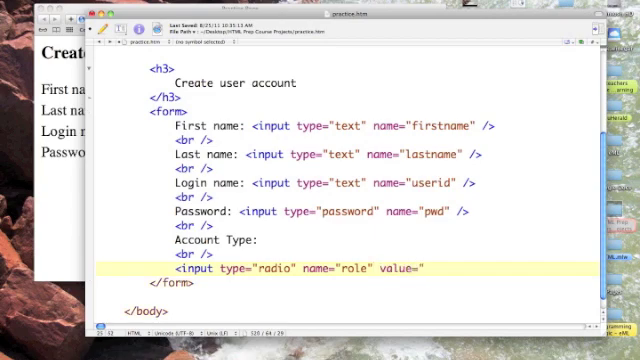
type("student")
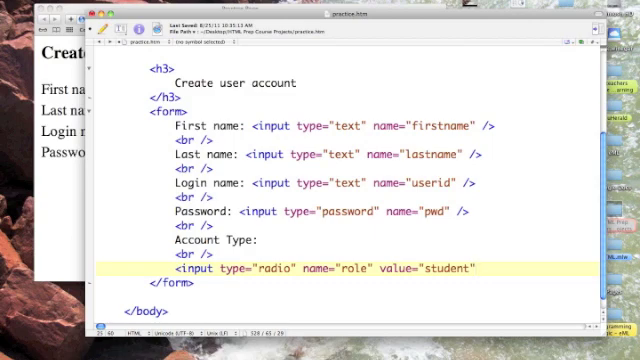
type("/>")
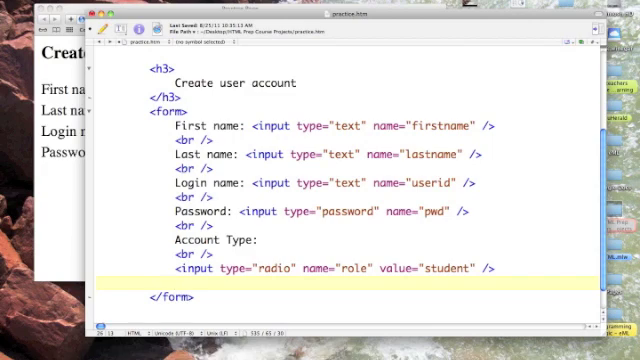
- Label the first radio 'Student' and paste a copy of the radio, label and break below it
type("S")
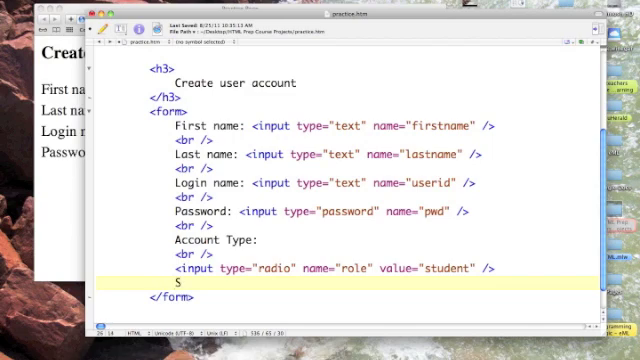
type("tu")
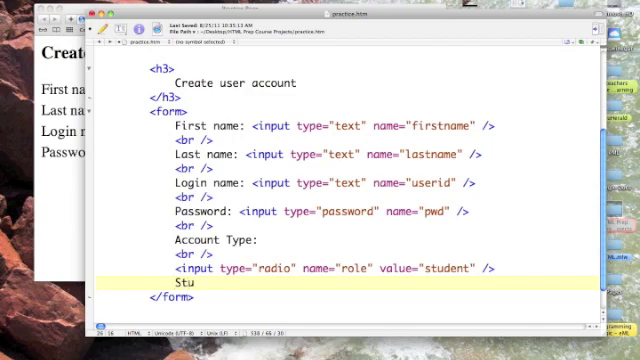
type("dent")
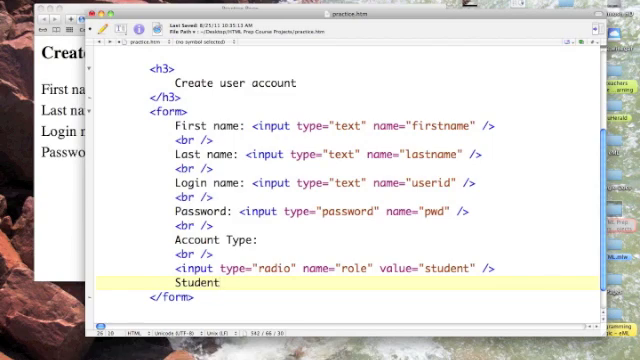
type("<br />")
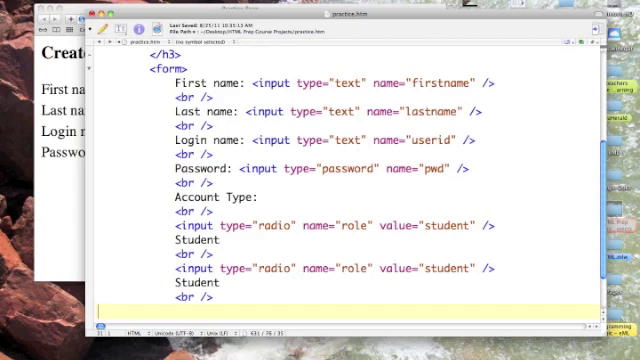
- Change the second radio's value to 'teacher' and its label to 'Teacher'
scroll("down", 3)
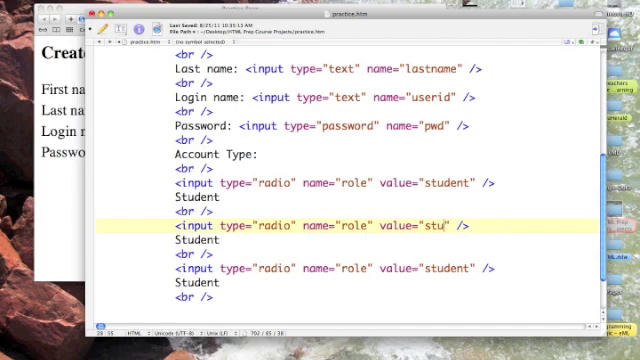
type("teac")
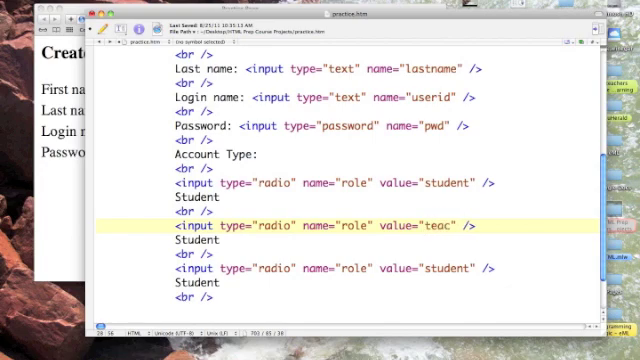
type("her")
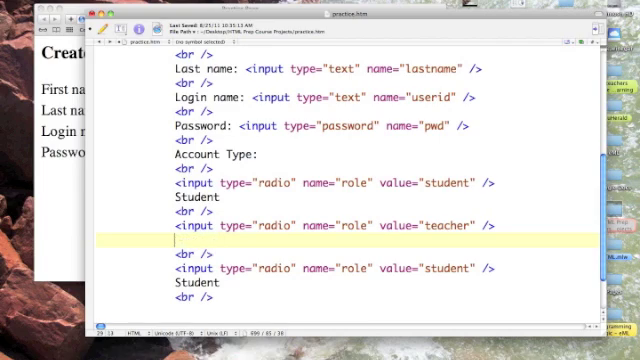
type("Teachers")
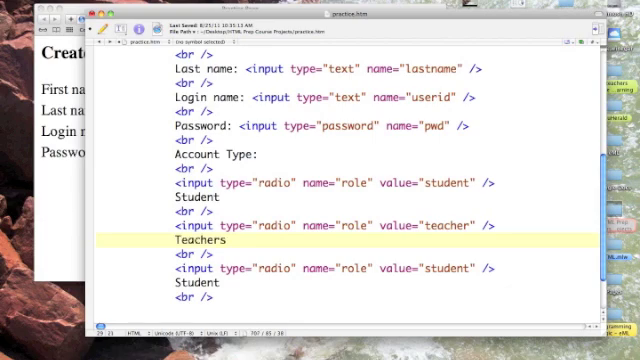
key("Backspace")
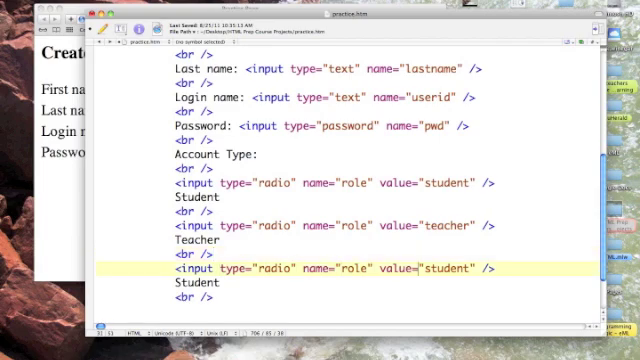
- Change the third radio's value to 'admin' and its label to 'Administrator'
key("backspace")
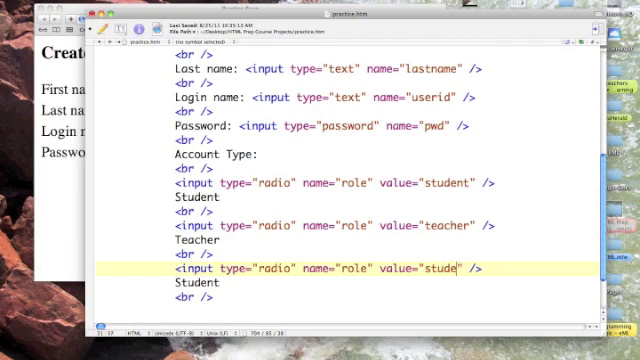
type("admin")
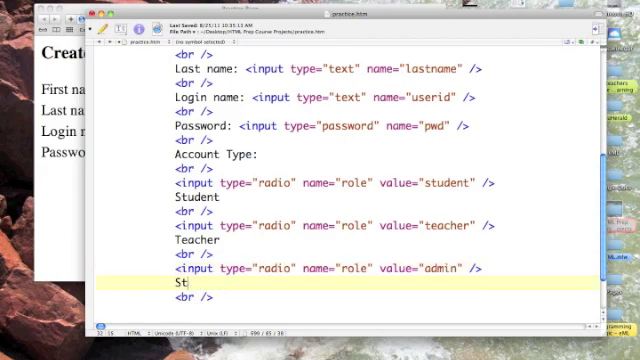
type("Adminis")
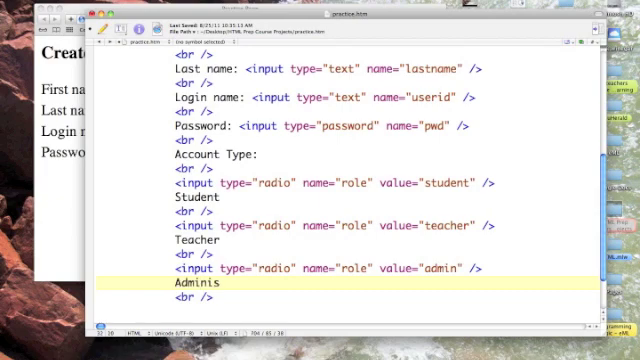
type("trato")
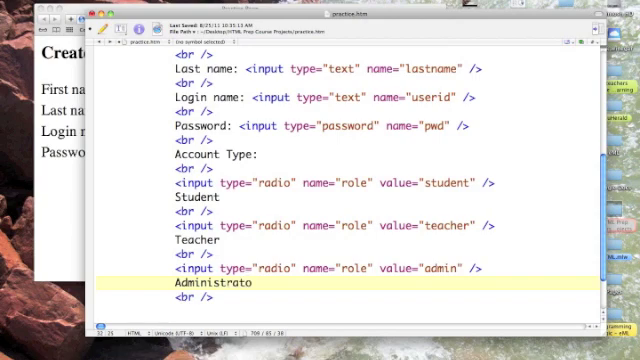
type("r")
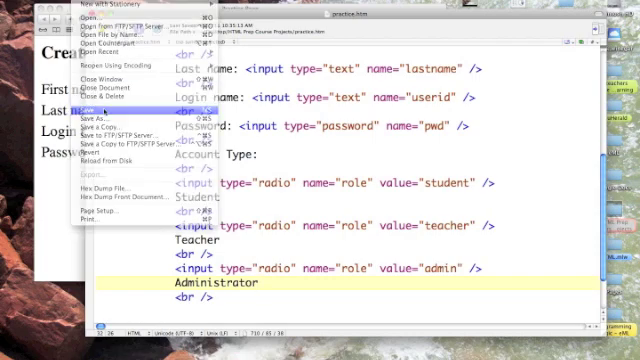
- Save practice.htm from the File menu
left_click(90, 99)
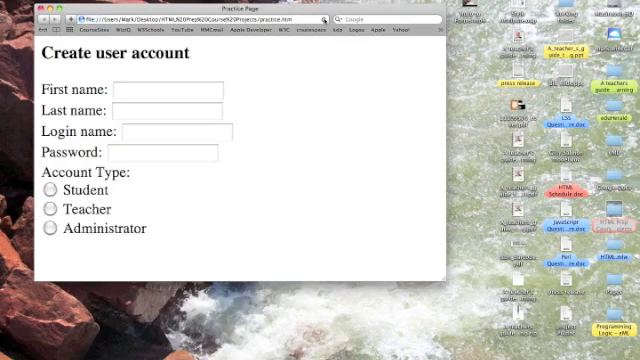
- Enter the name 'Mark Winegar' and login 'mwinegar', then move to the password field
left_click(165, 90)
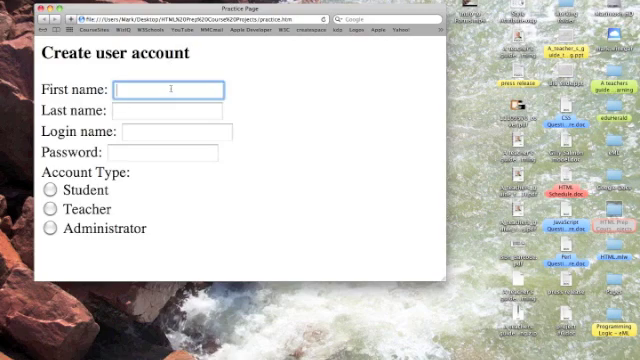
type("Mark")
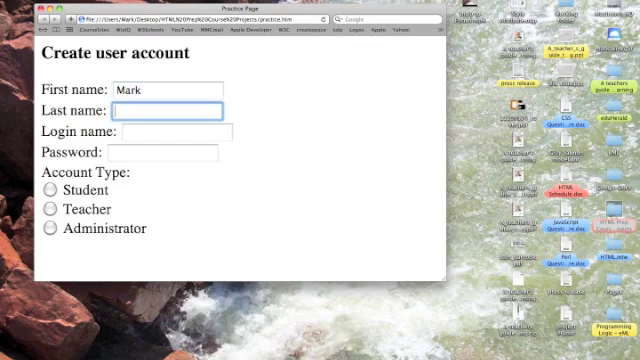
type("Winegar")
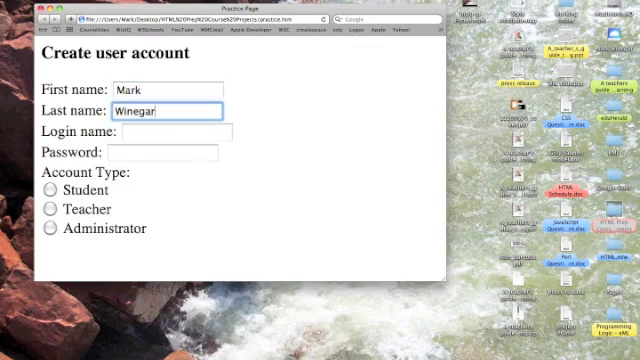
left_click(175, 132)
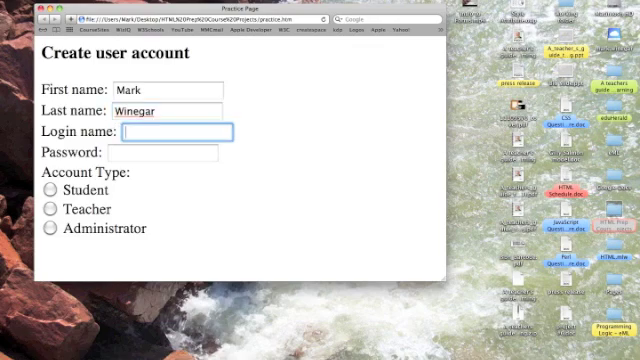
type("mwinegar")
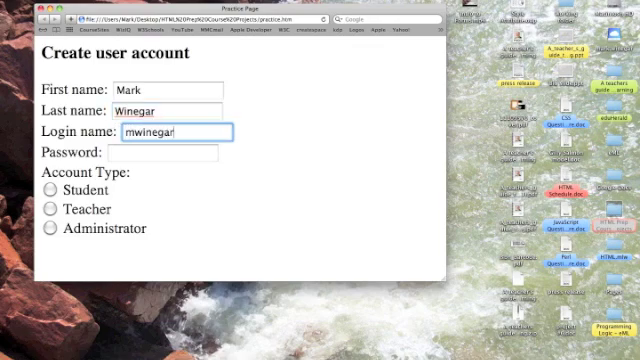
left_click(165, 153)
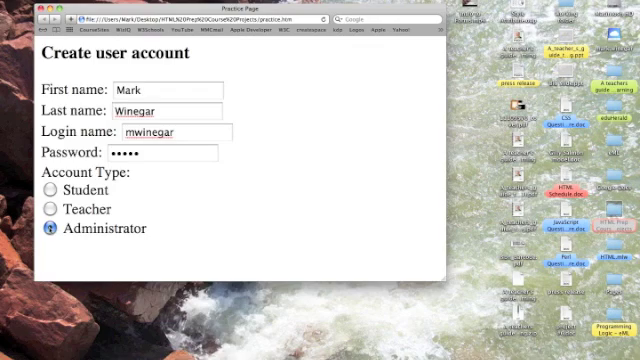
- Select Student, then Administrator, then Teacher to check only one stays selected
left_click(49, 190)
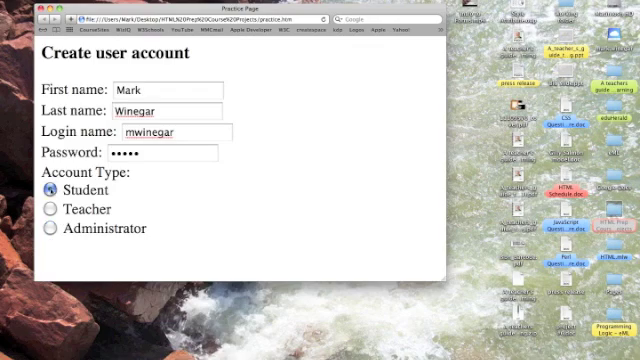
left_click(49, 209)
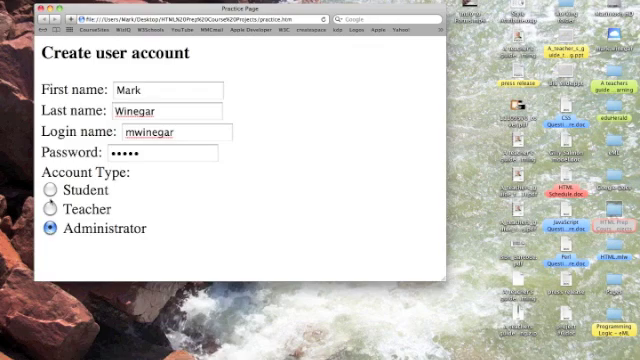
left_click(50, 208)
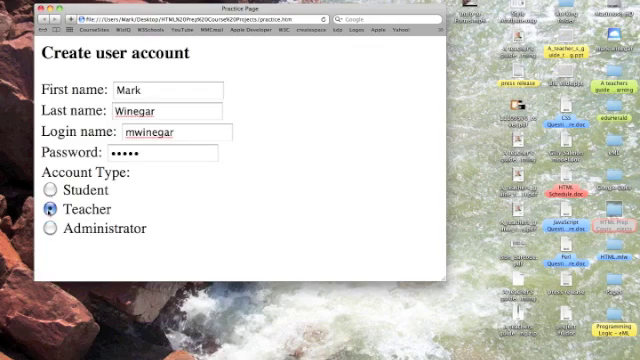